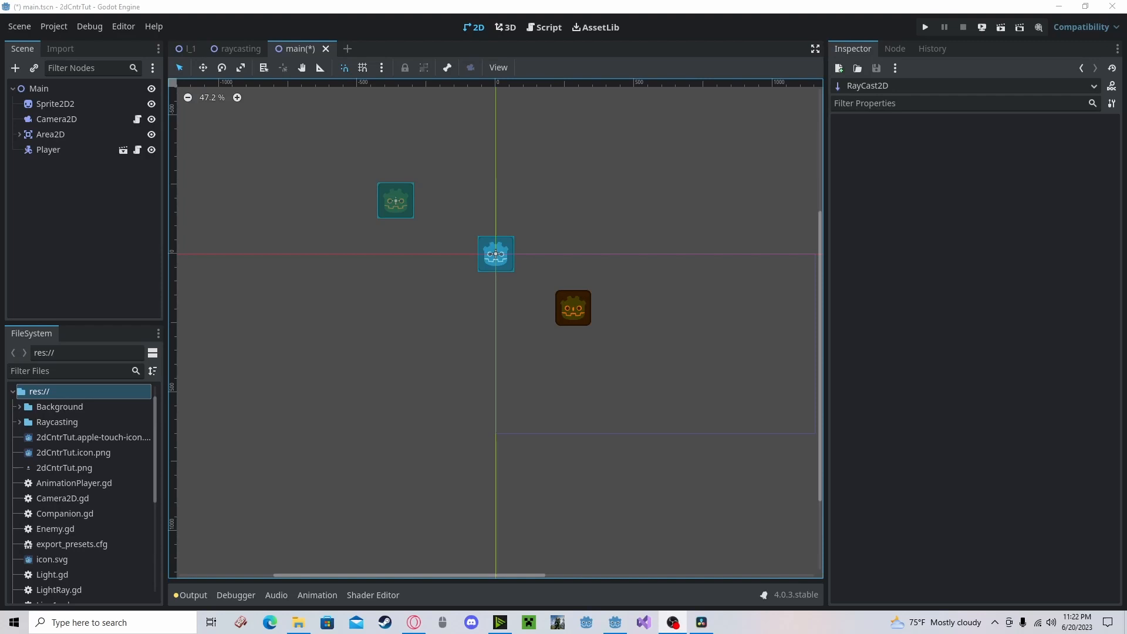
Add a RayCast2D node as a child of the Player node.
left_click(49, 149)
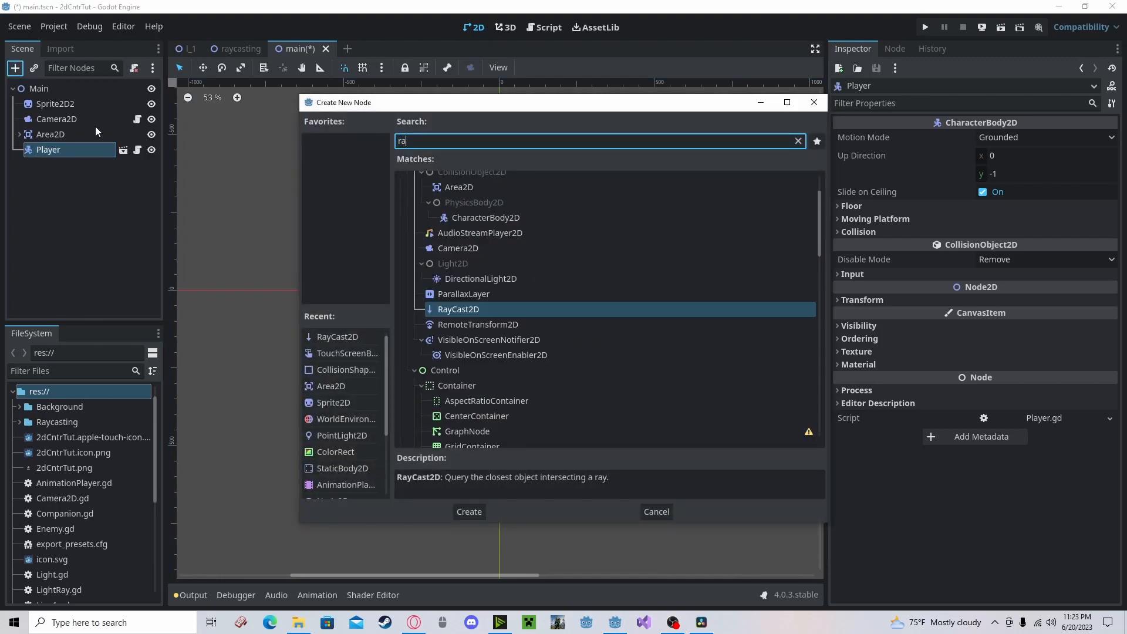
left_click(468, 511)
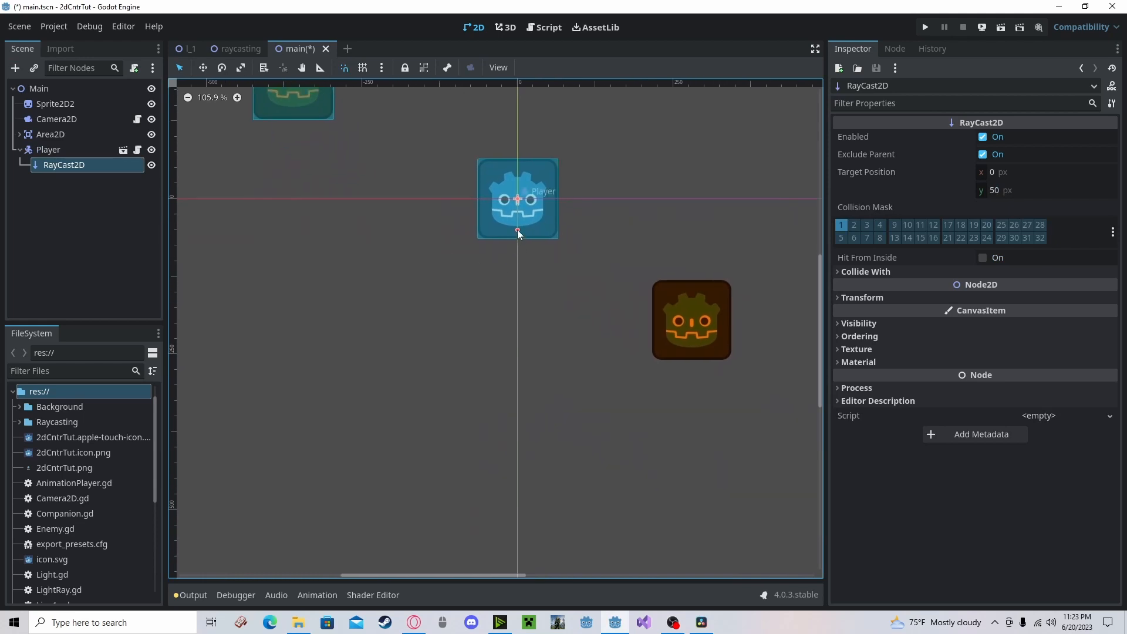
Point the RayCast2D straight down by setting Target Position to 0, 200.
left_click_drag(518, 233, 525, 397)
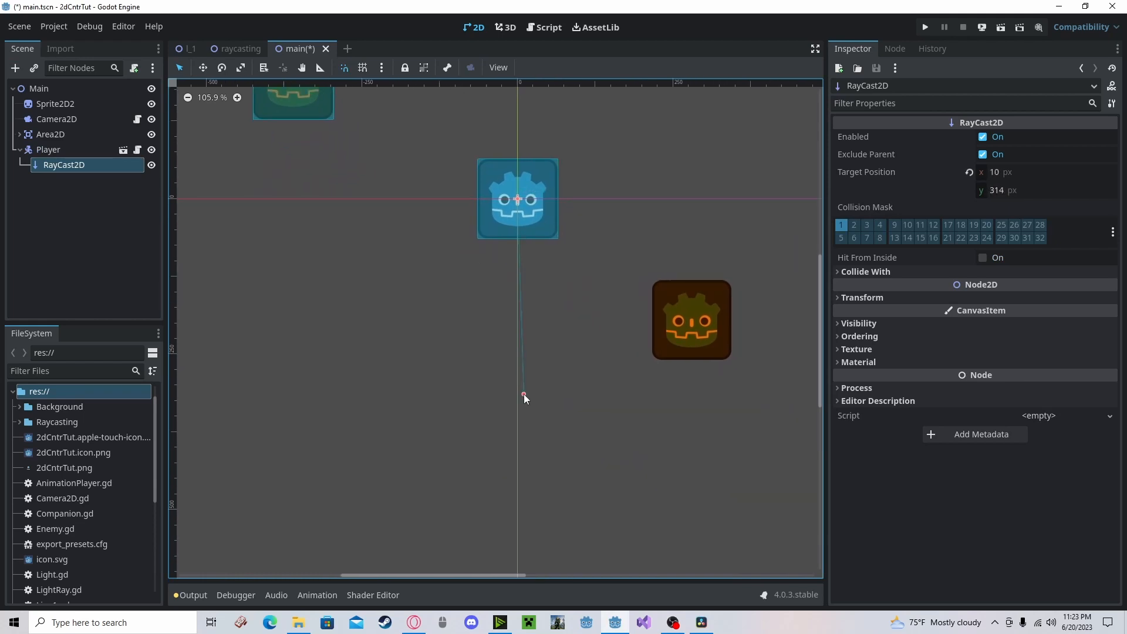
left_click_drag(525, 397, 516, 384)
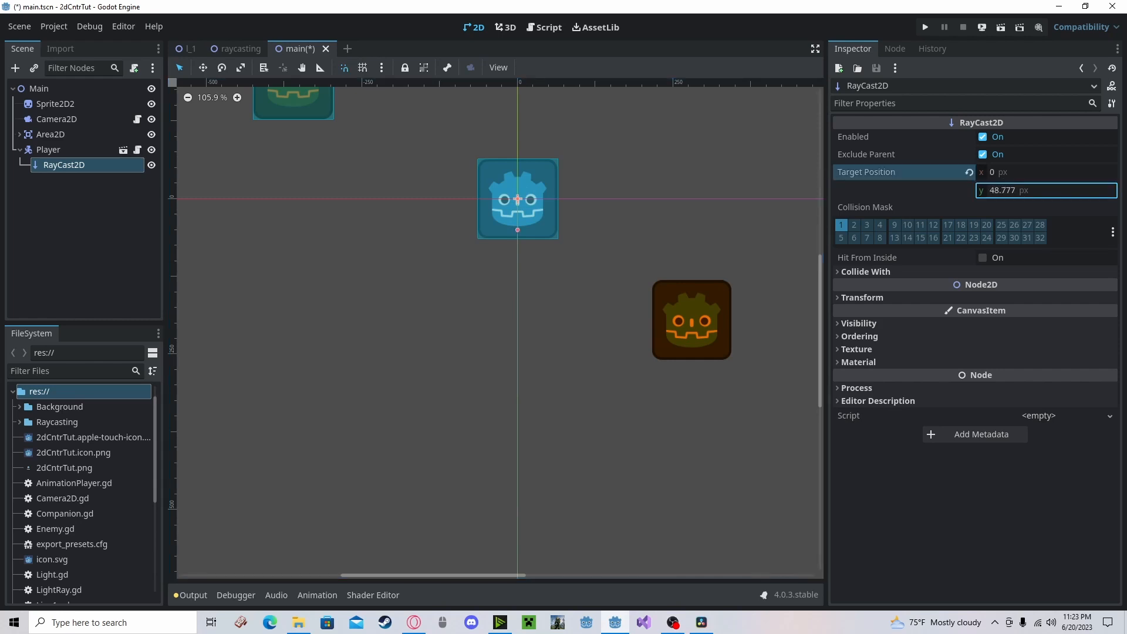
type("51.188")
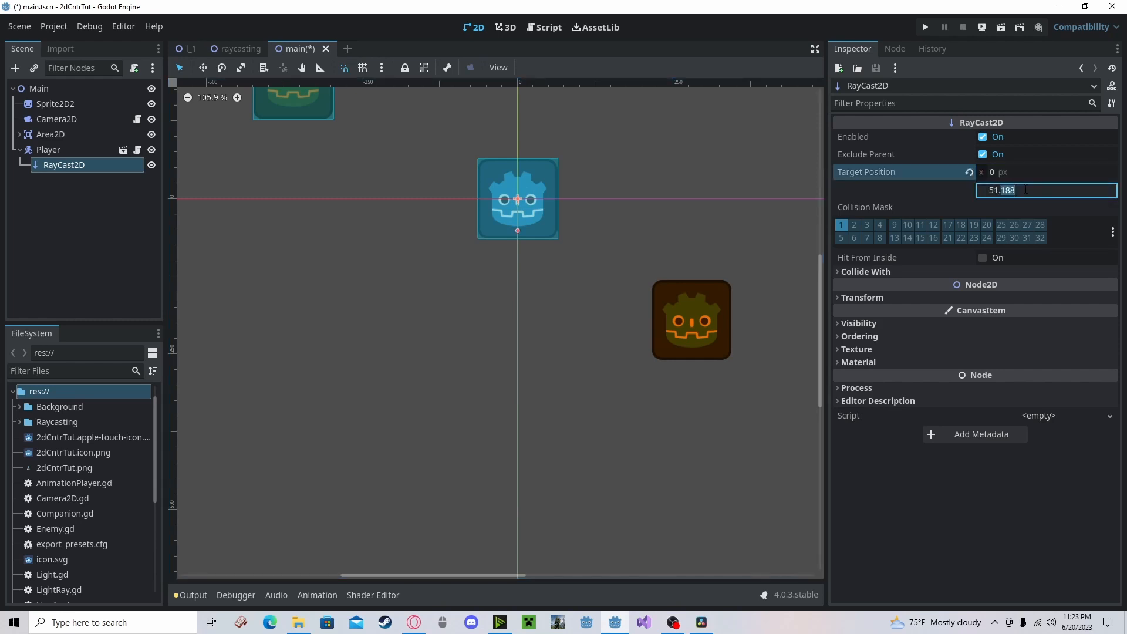
type("200")
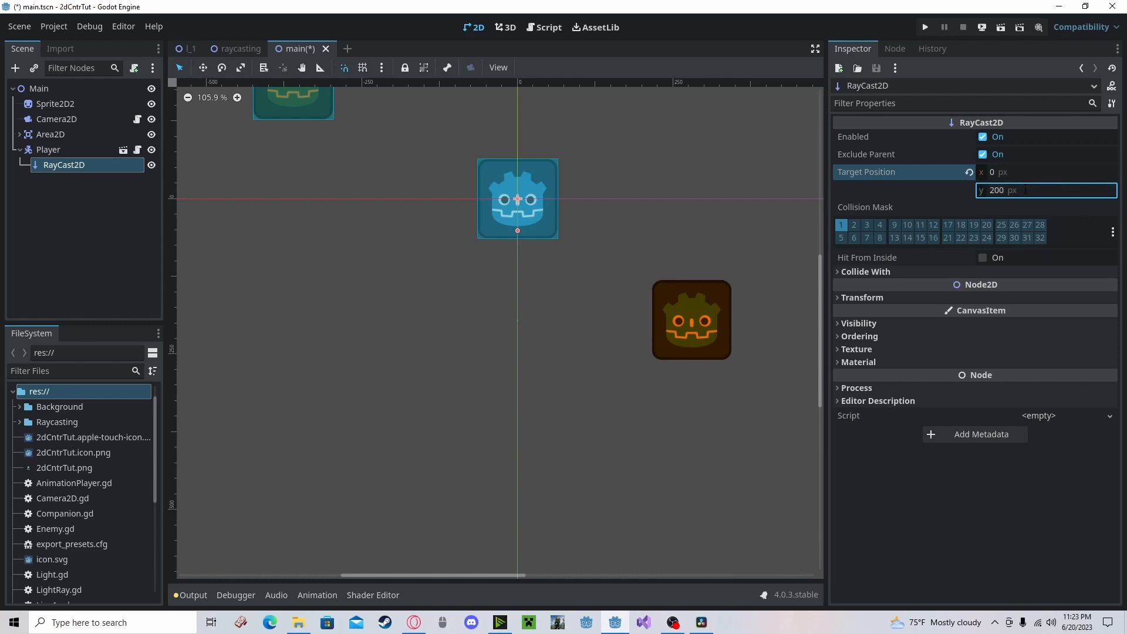
scroll("up", 3)
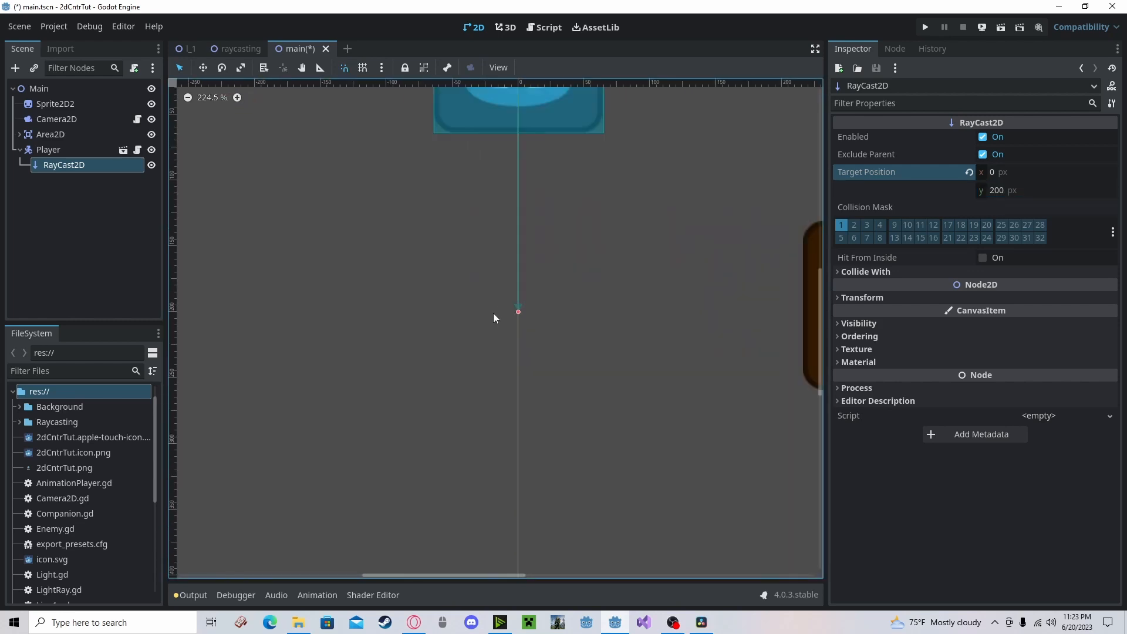
scroll("down", 3)
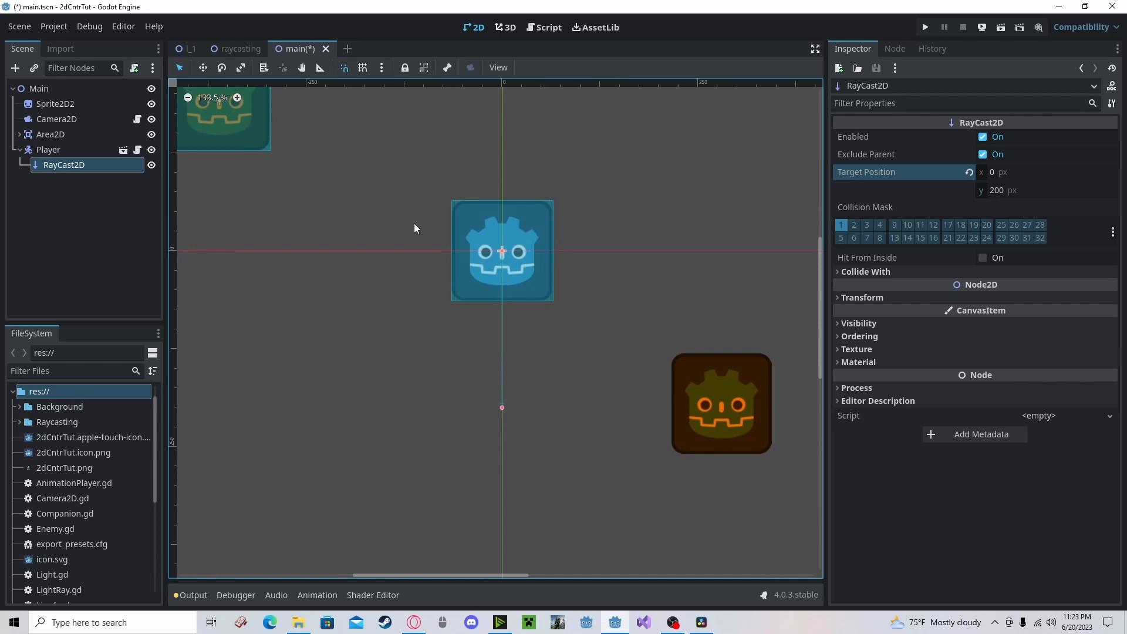
mouse_move(353, 246)
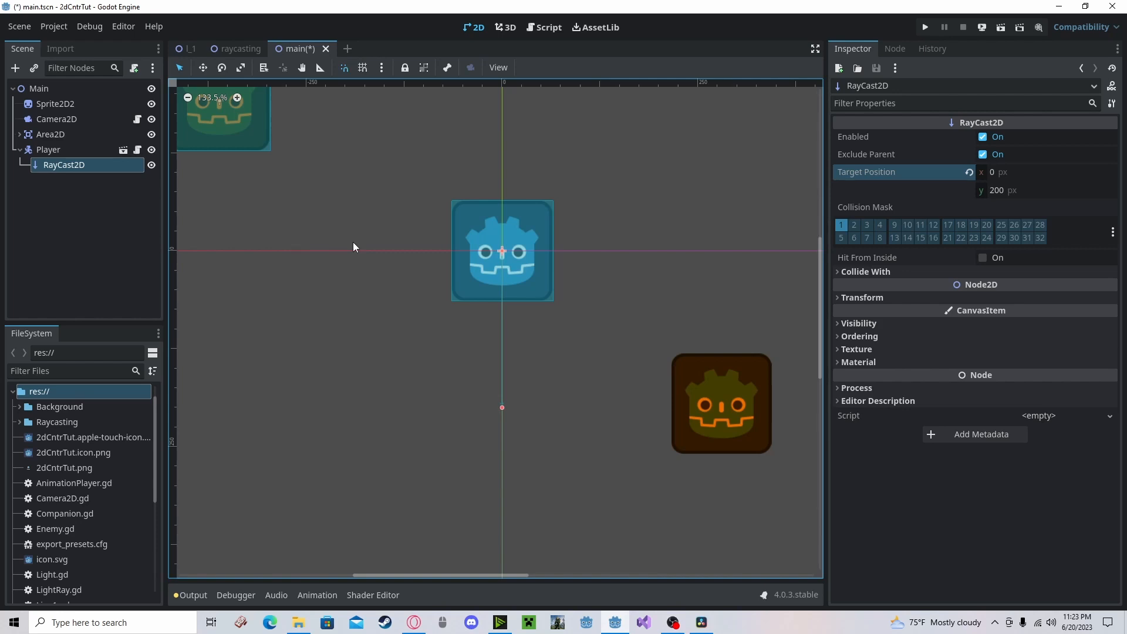
mouse_move(312, 163)
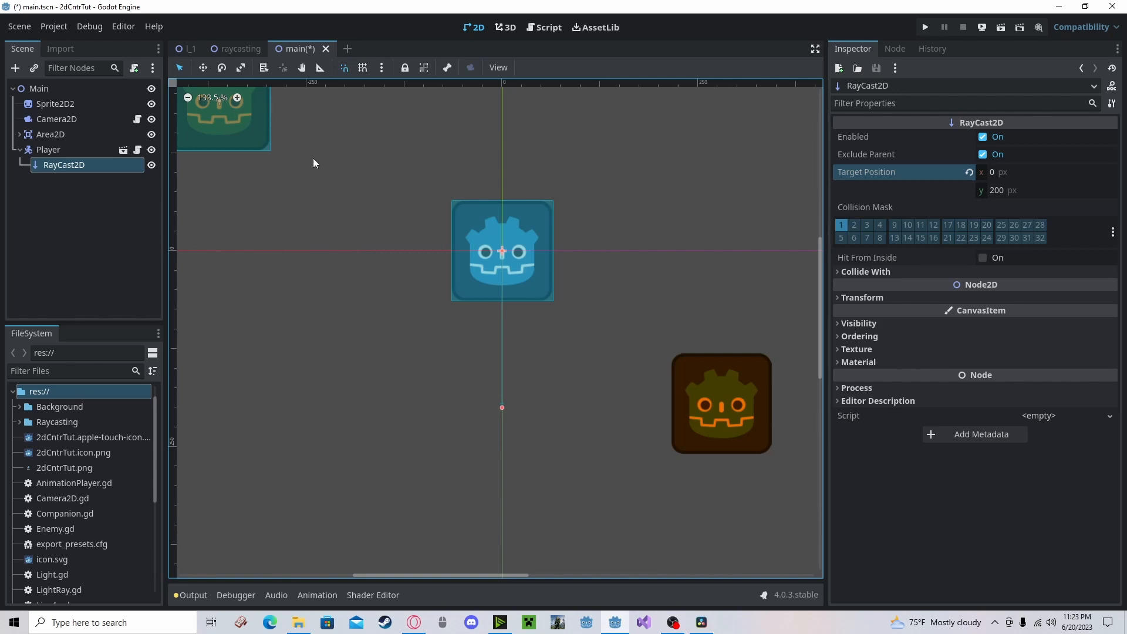
mouse_move(101, 214)
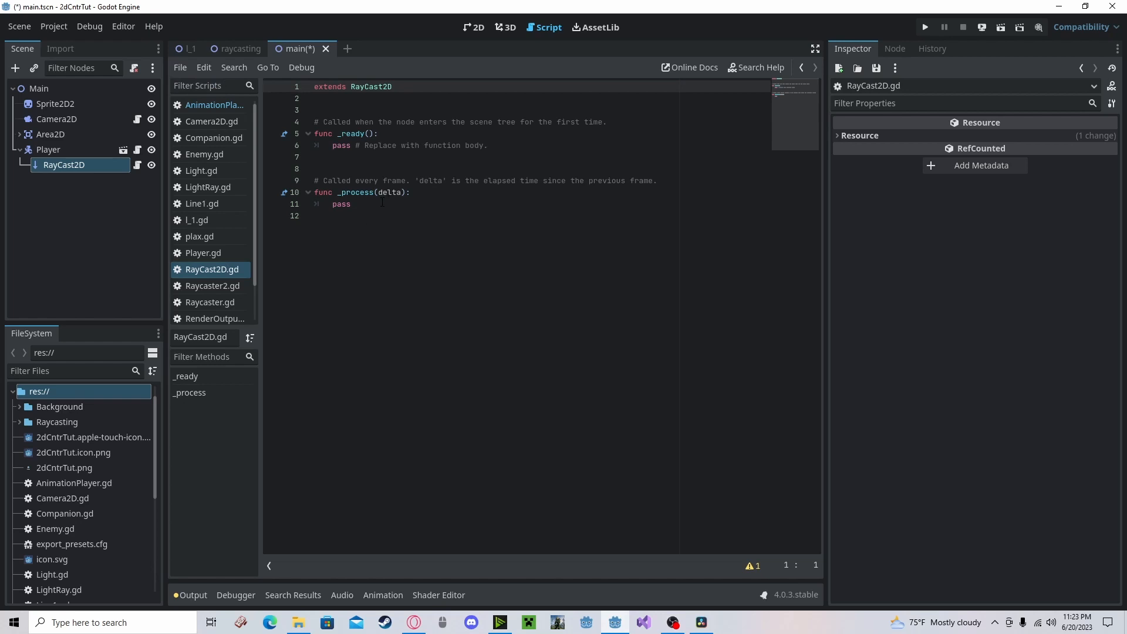
Replace pass in _process with if is_colliding(): print("Colliding!") and save.
double_click(341, 204)
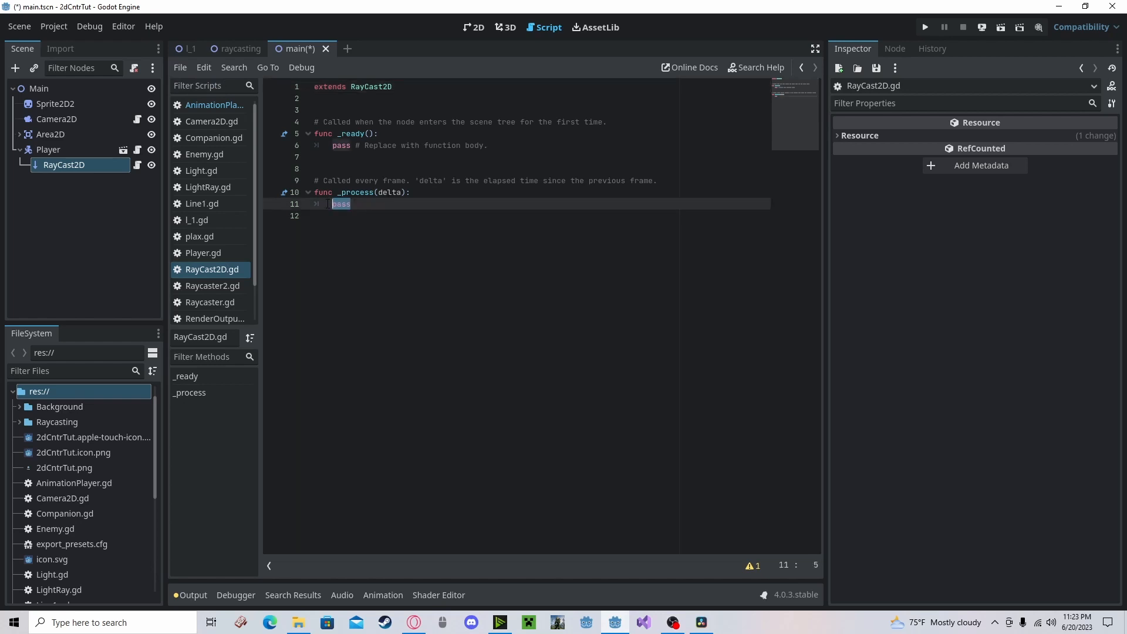
type("if")
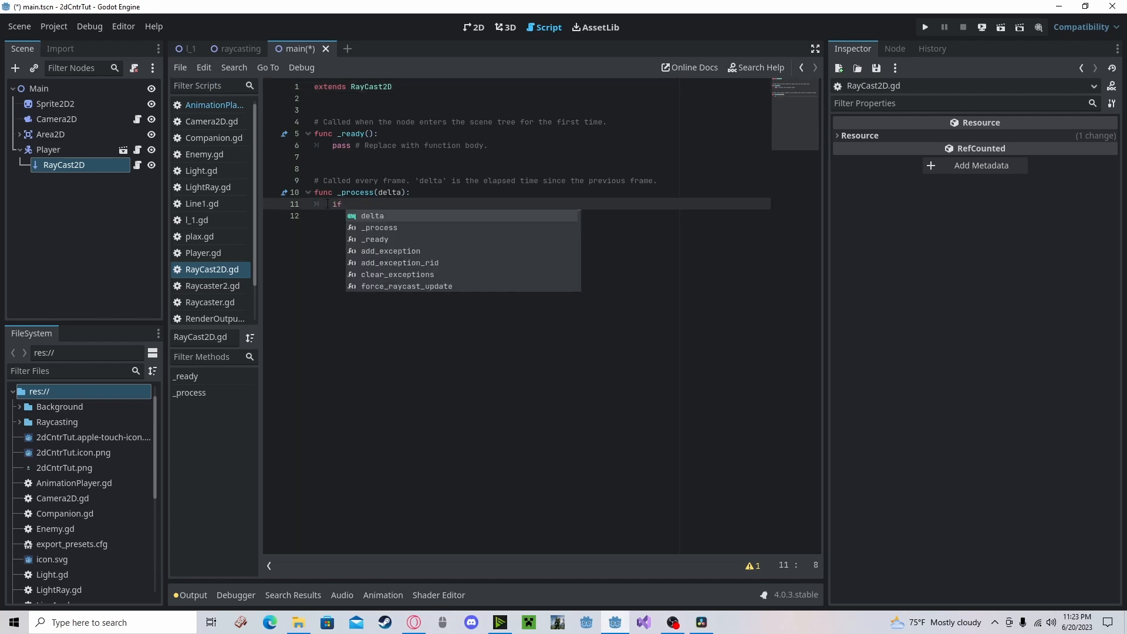
type("is_colliding()")
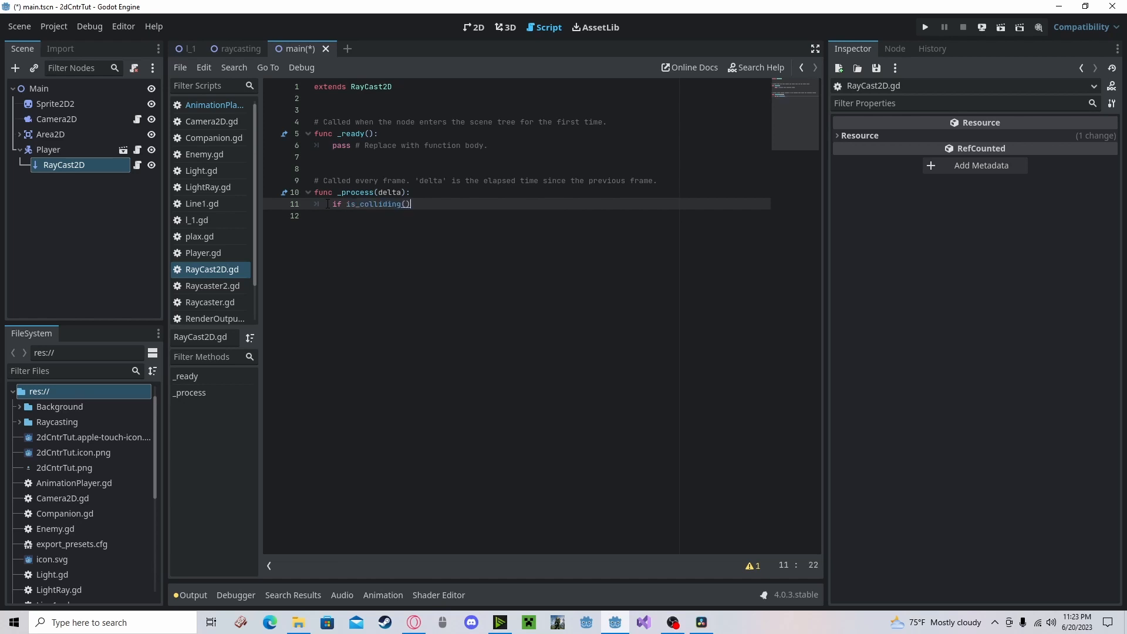
type(":")
left_click(542, 215)
type("print(")
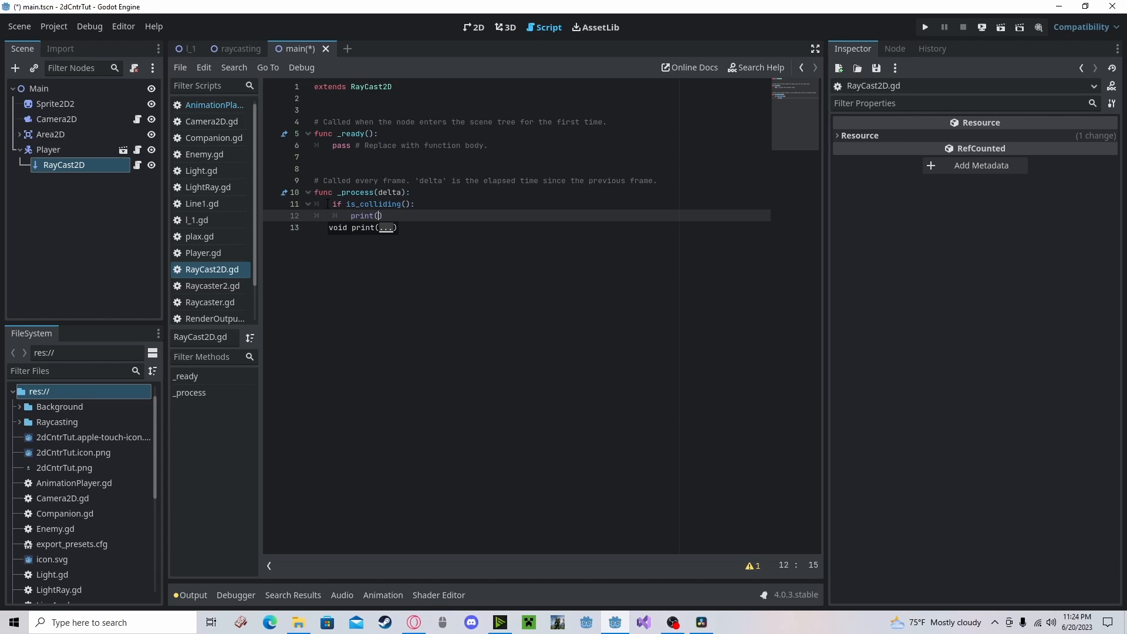
type("\"Colliding\"")
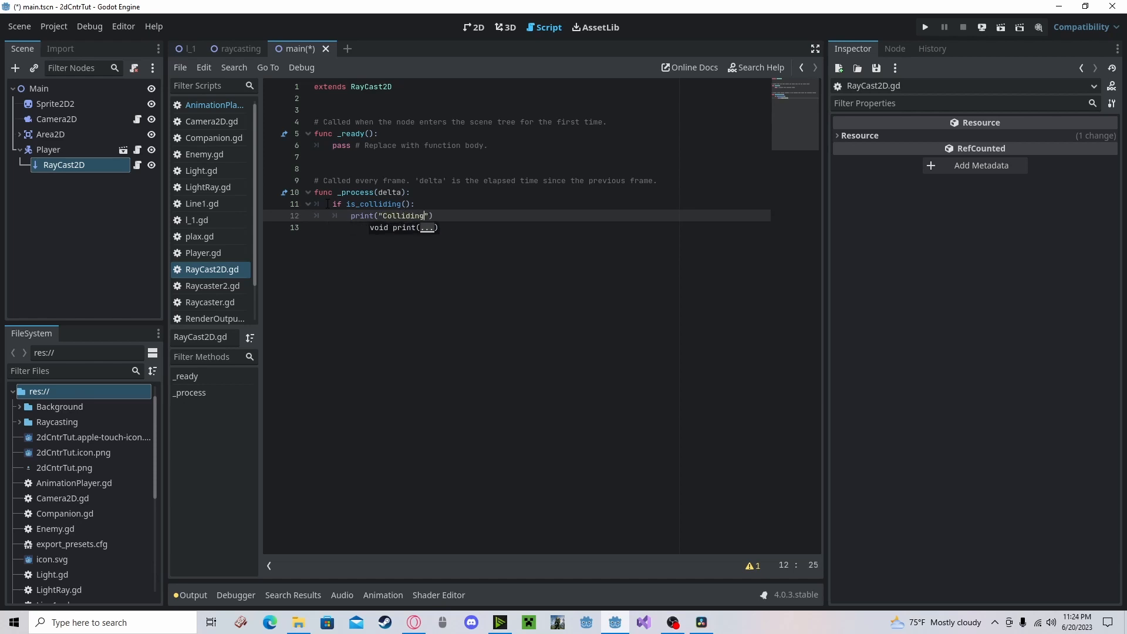
type("!")
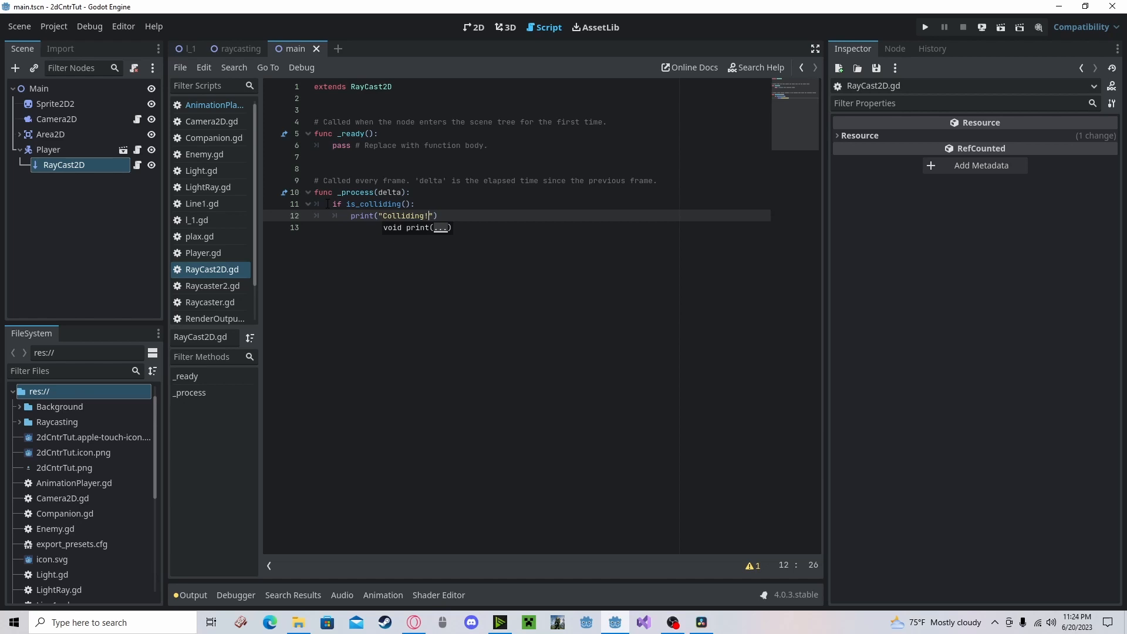
left_click(474, 28)
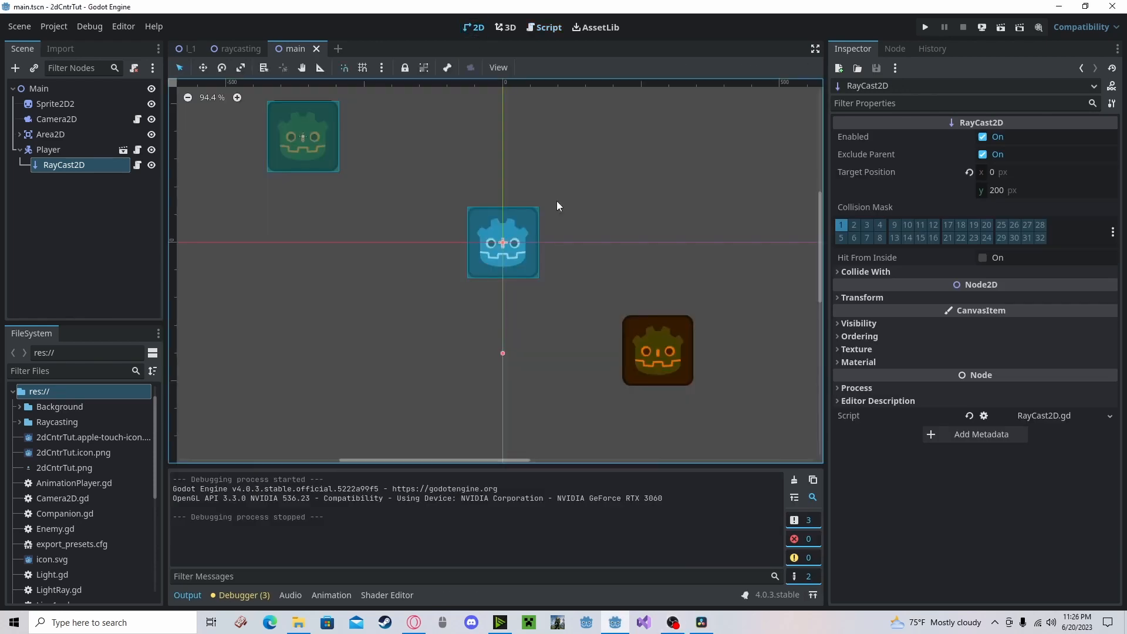
Enable Areas under the RayCast2D's Collide With settings.
left_click(867, 271)
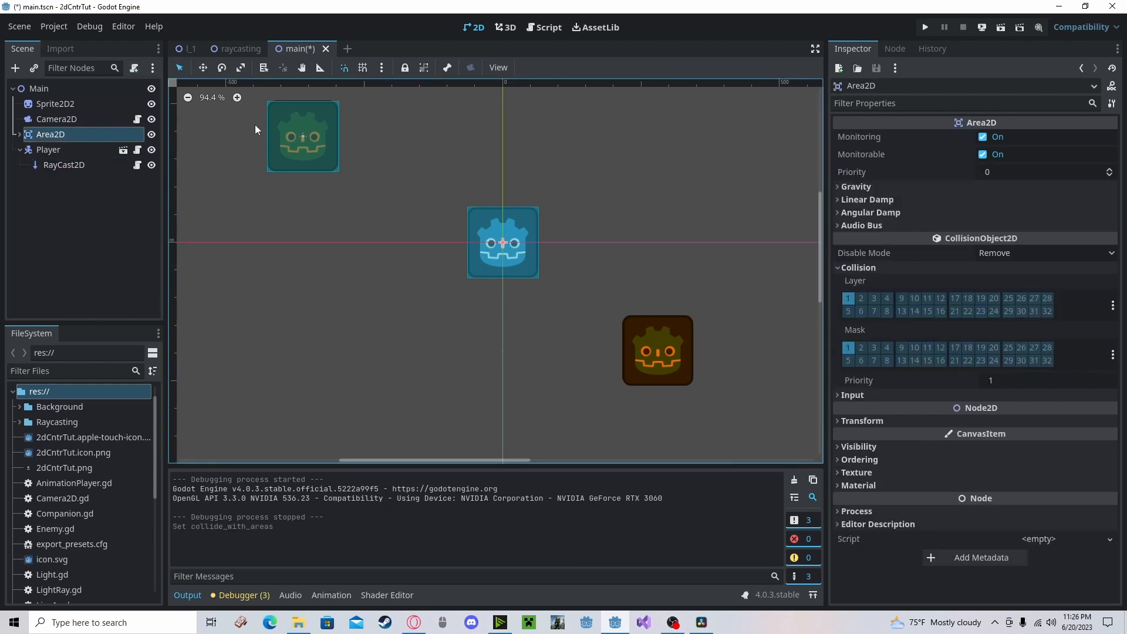
Move the Player to a new position in the 2D viewport.
left_click_drag(302, 136, 381, 333)
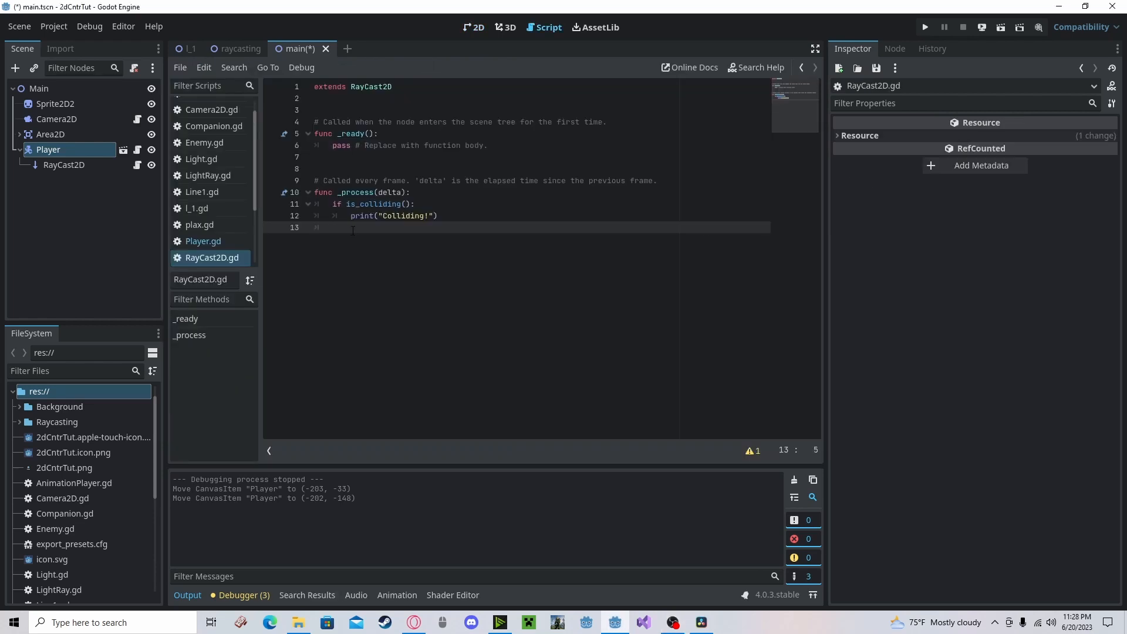
Add an else branch printing "Not Colliding!" and run the project to test.
type("else:")
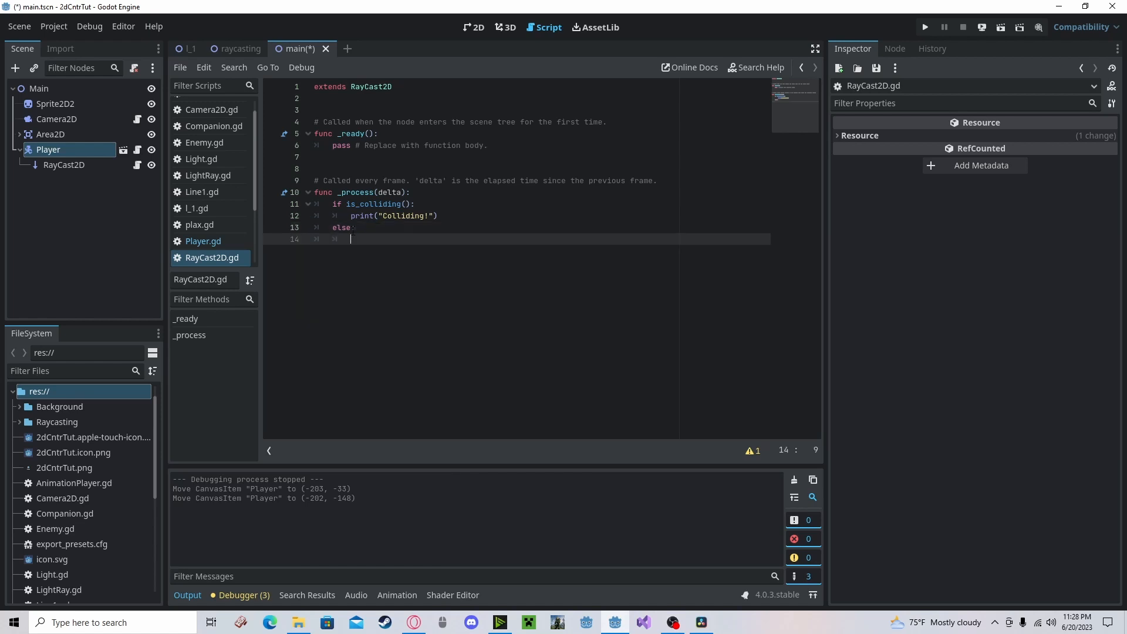
type("print(\"Colliding!\")")
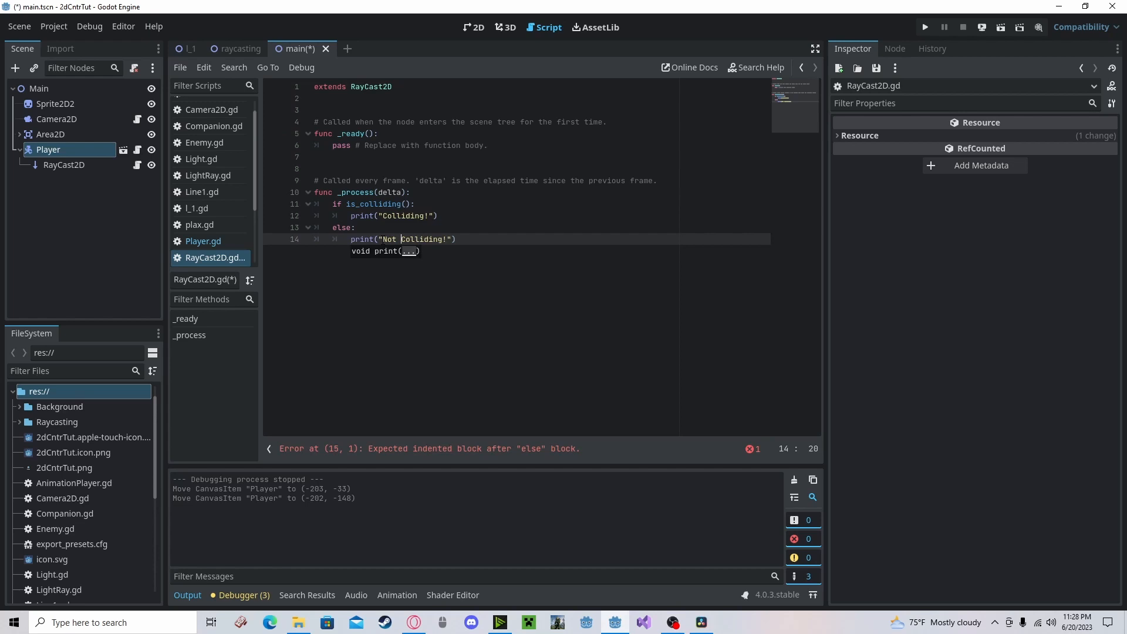
left_click(925, 27)
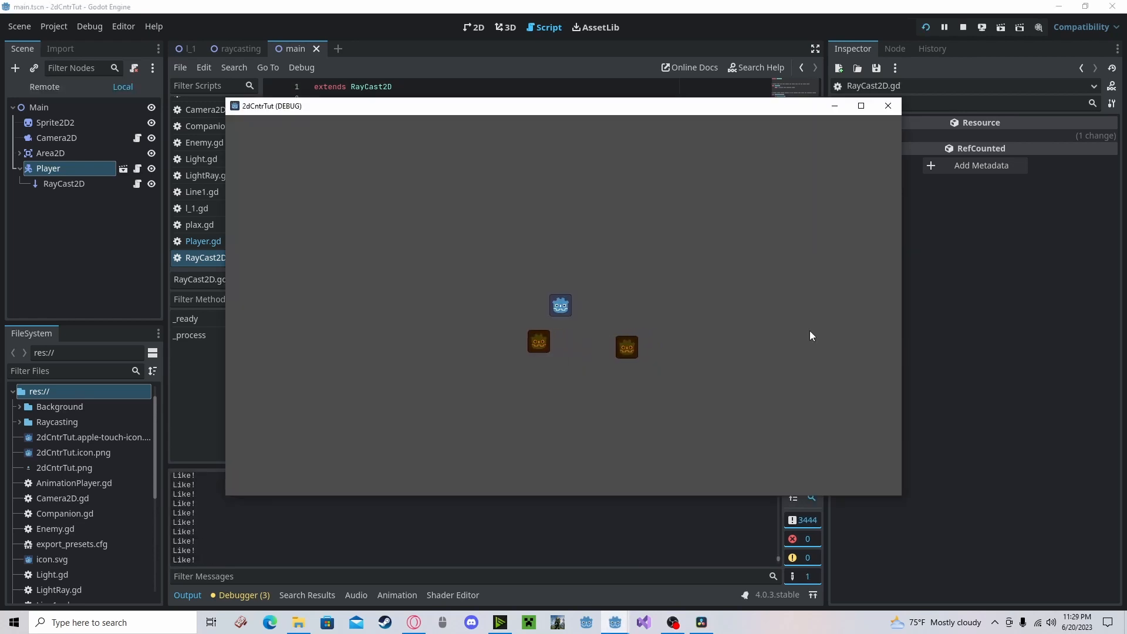